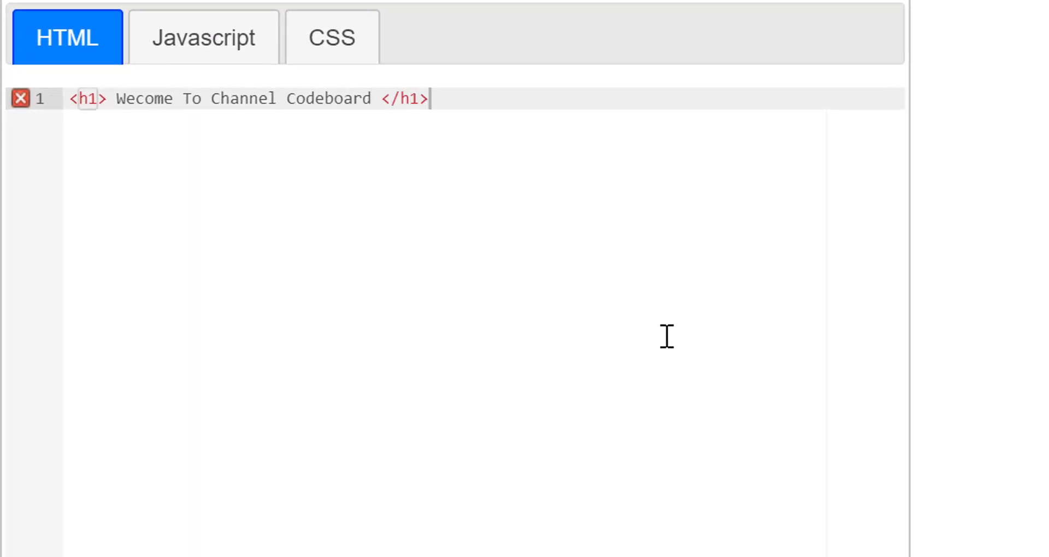
Add a <br /> and an <h2> asking viewers to subscribe to channel codeboard under the <h1>.
{"action": "type", "text": "<br />"}
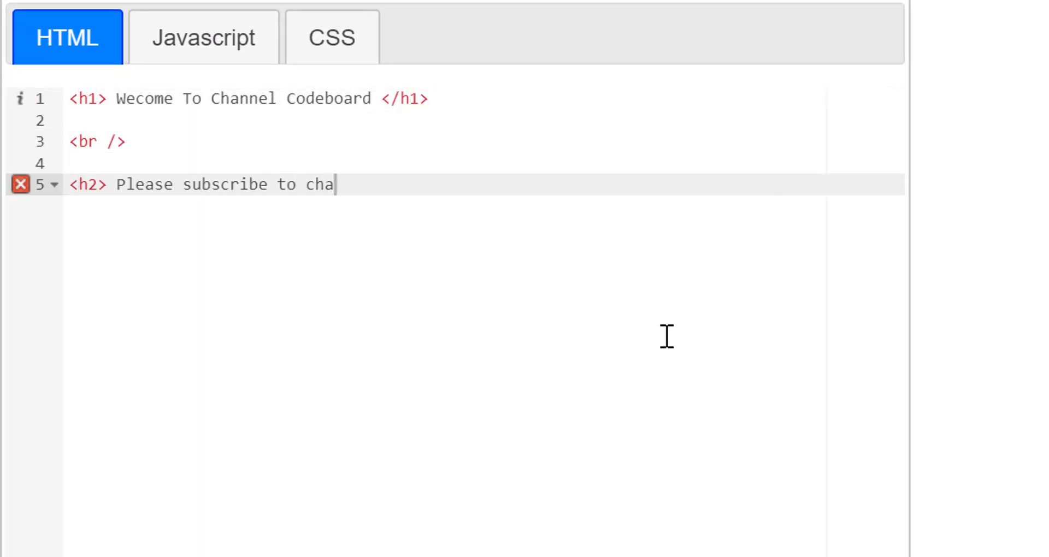
{"action": "type", "text": "nnel codeboard for many such amazing videos</h2>"}
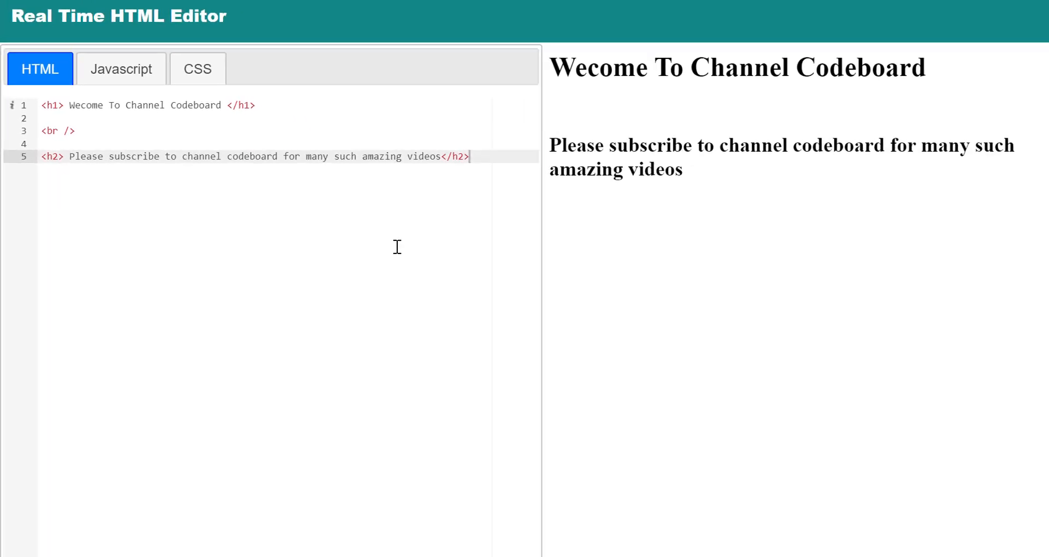
Style the body black with white centred sans-serif text and make the h2 red in the CSS.
{"action": "left_click", "coordinate": [197, 69]}
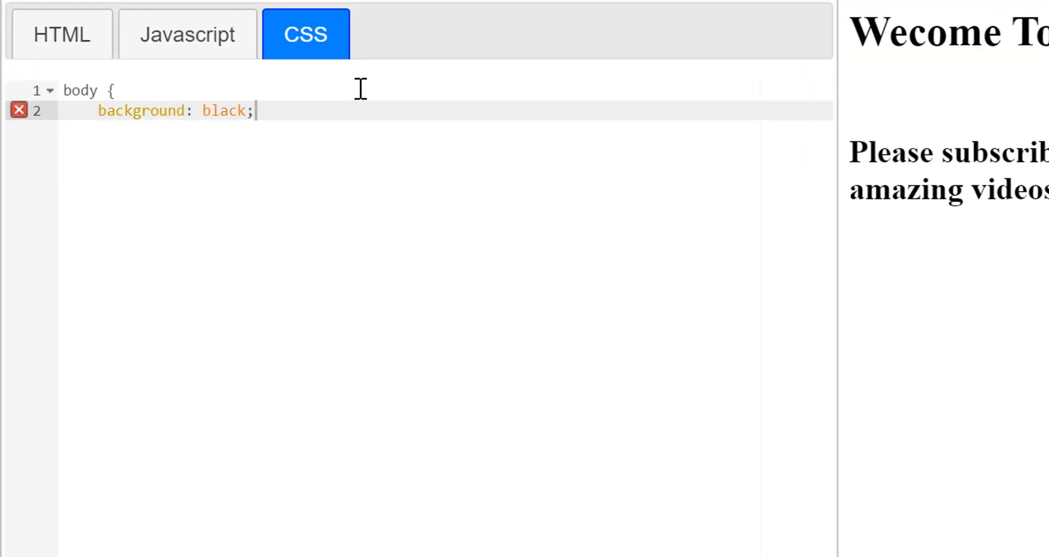
{"action": "type", "text": "color: white;"}
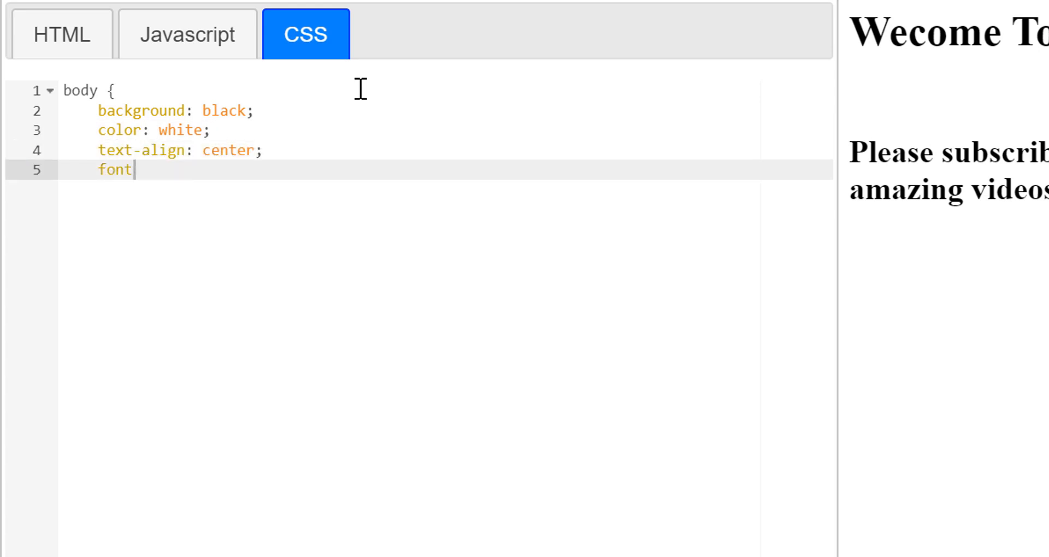
{"action": "type", "text": "-family: sans-serif;"}
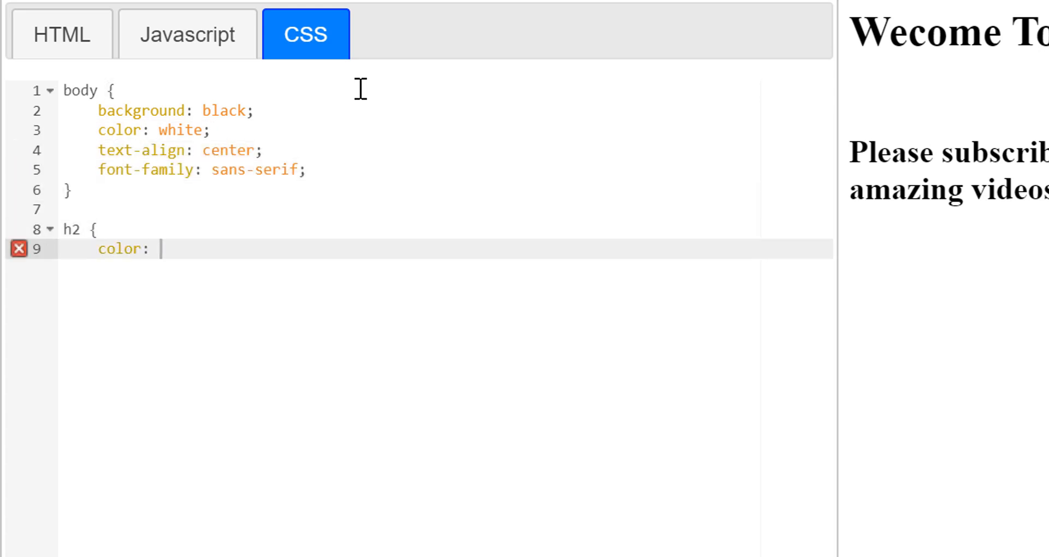
{"action": "type", "text": "red;"}
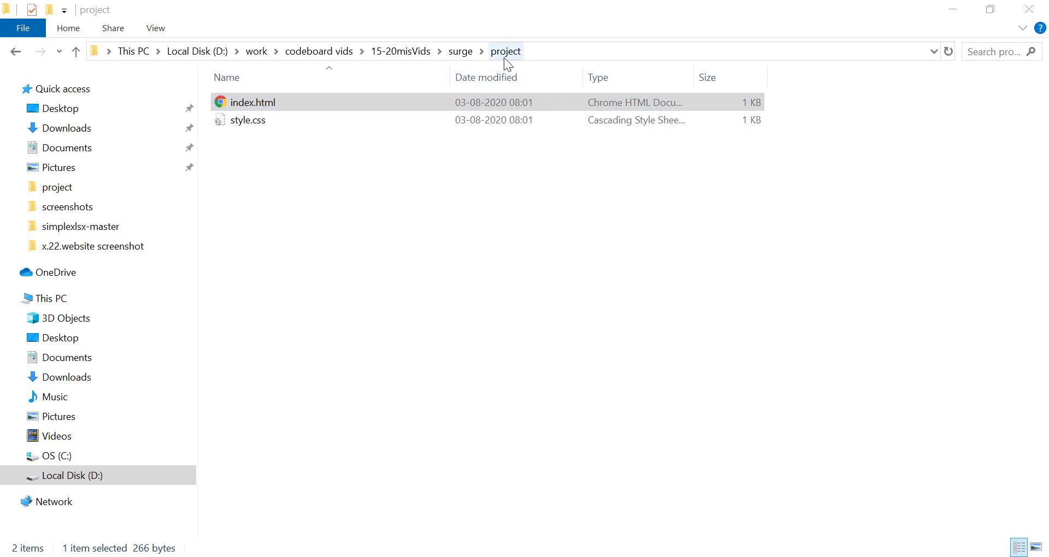
Open the project's index.html from Explorer to view the styled page in the browser.
{"action": "left_click", "coordinate": [252, 103]}
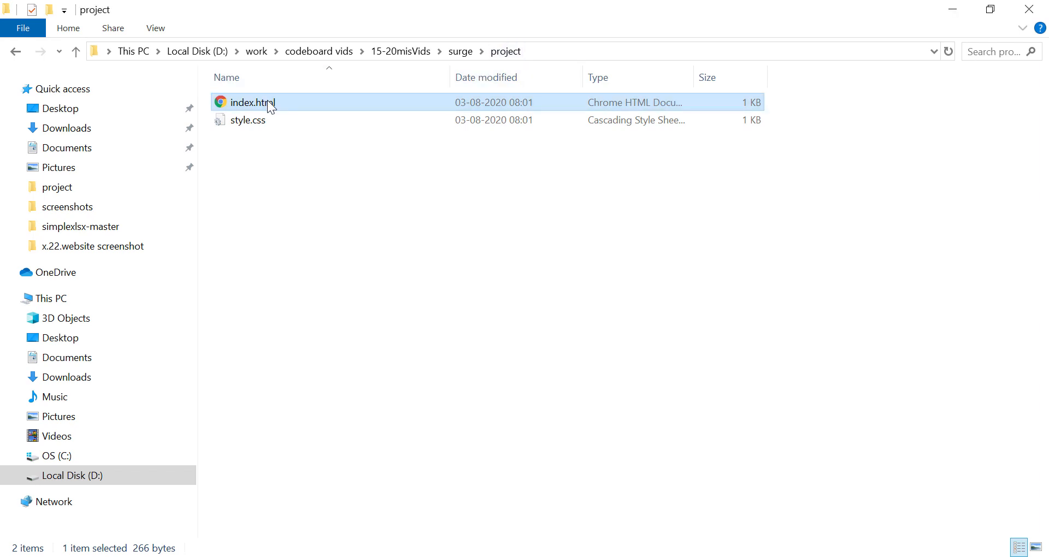
{"action": "double_click", "coordinate": [250, 102]}
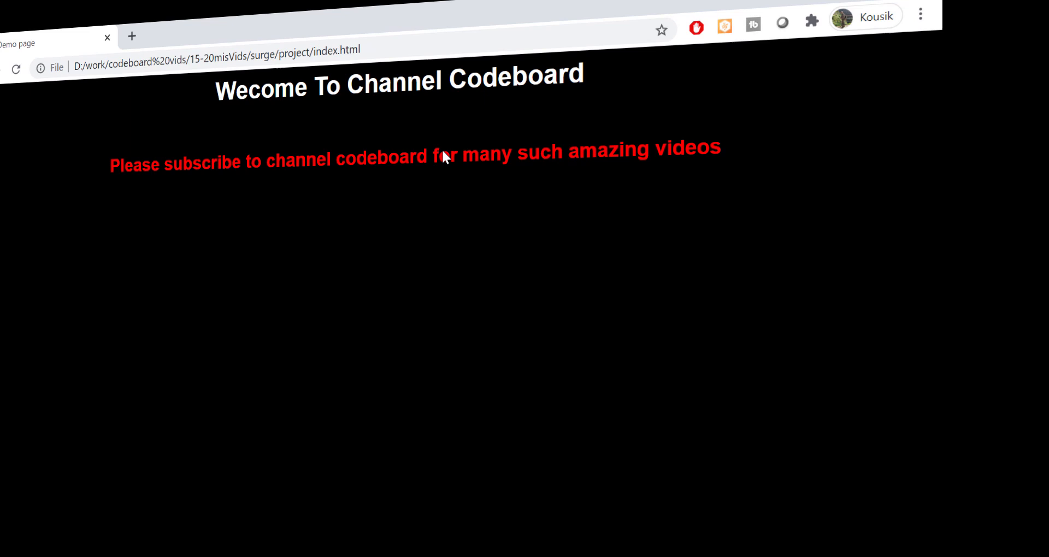
Search Google for 'nodejs download for windows' from the Chrome address bar.
{"action": "type", "text": "nodejs download for windows"}
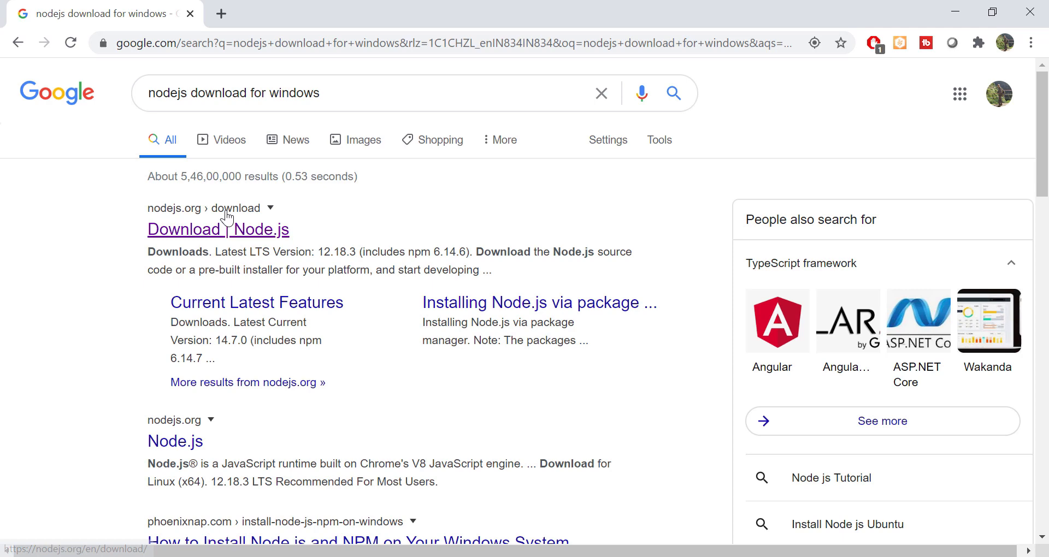
Open the official 'Download | Node.js' page from the search results.
{"action": "left_click", "coordinate": [219, 229]}
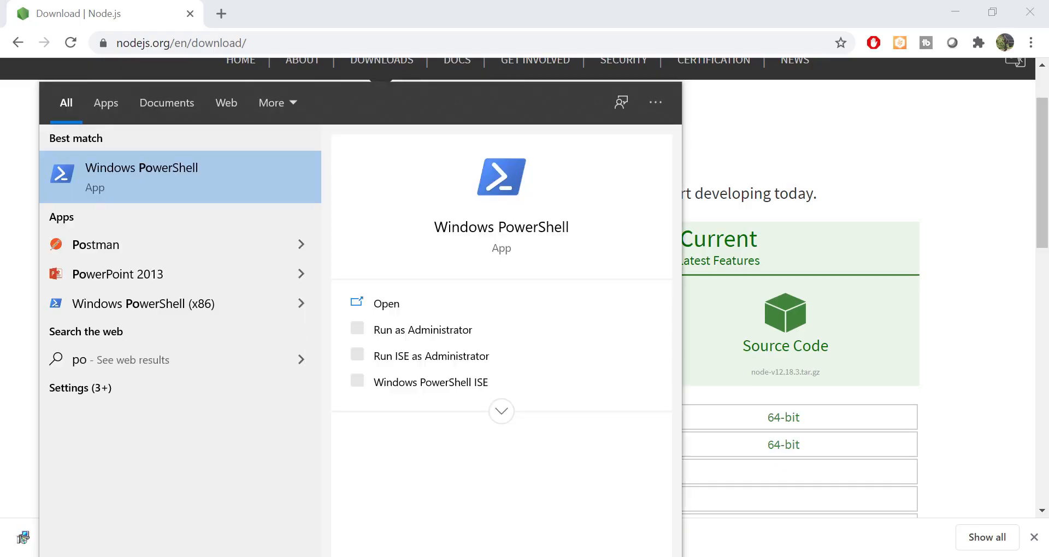
Launch Windows PowerShell from Start search and check node at the prompt.
{"action": "left_click", "coordinate": [386, 303]}
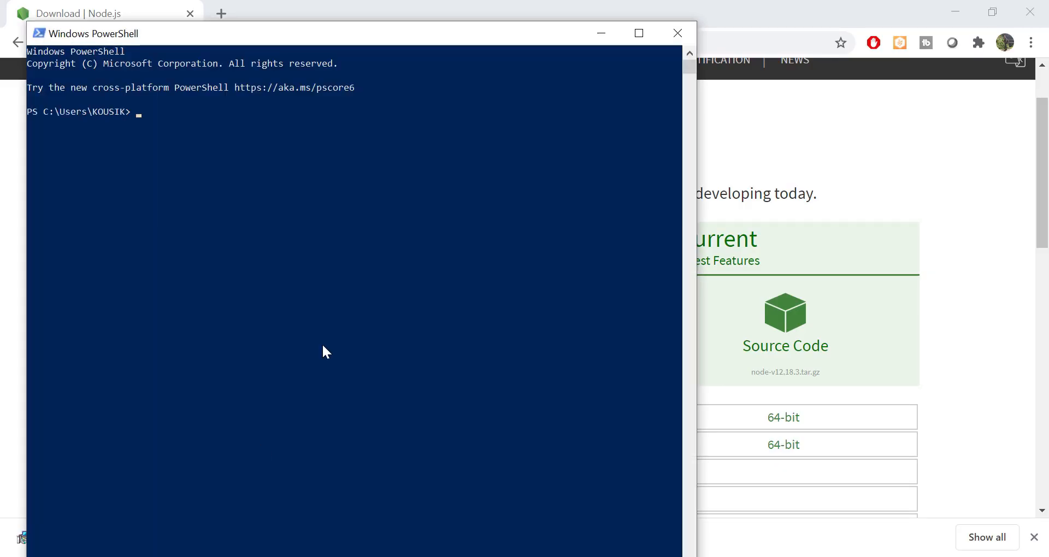
{"action": "type", "text": "node"}
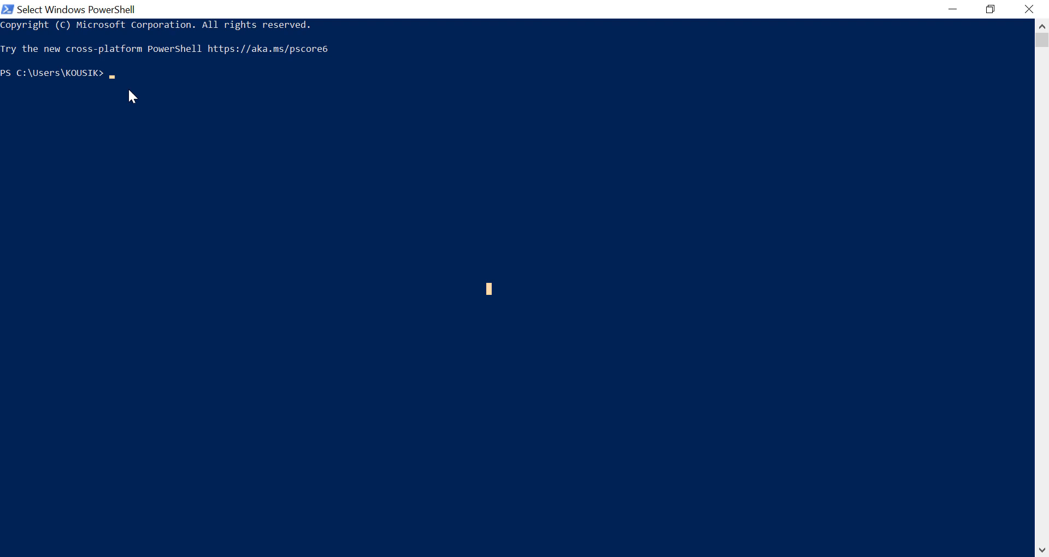
Run 'npm install --global surge' to install the Surge CLI globally.
{"action": "type", "text": "npm install"}
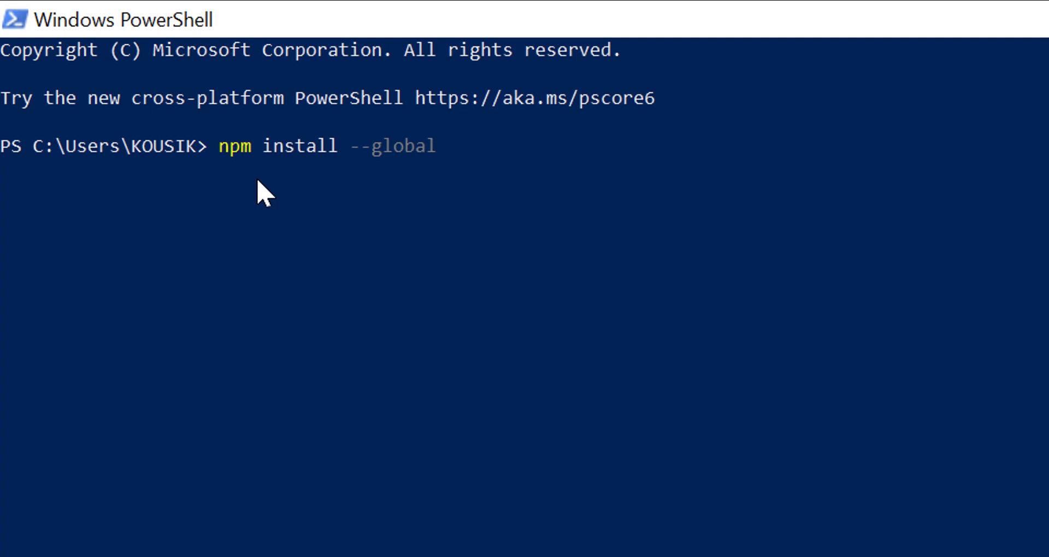
{"action": "type", "text": "surge"}
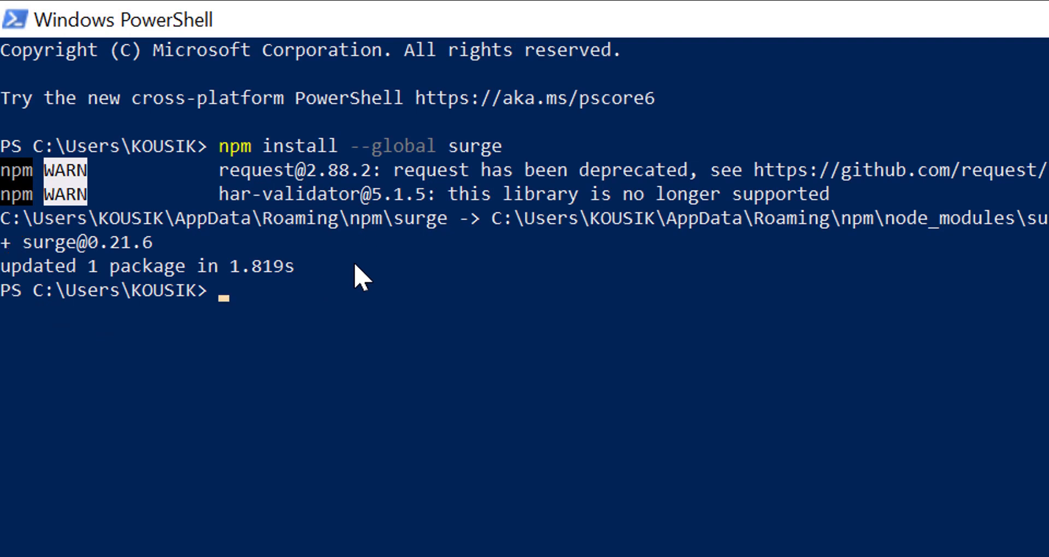
{"action": "type", "text": "su"}
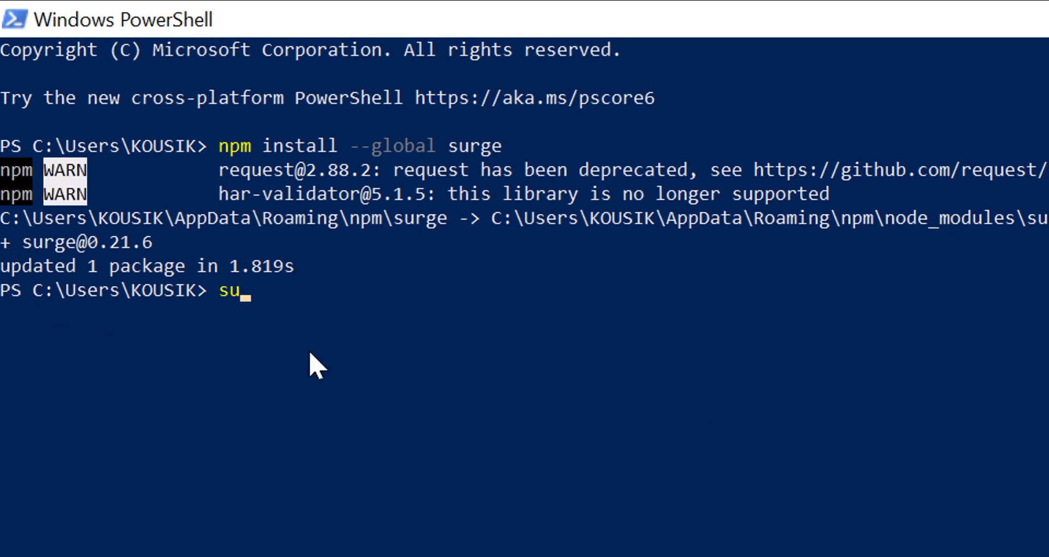
{"action": "type", "text": "rge"}
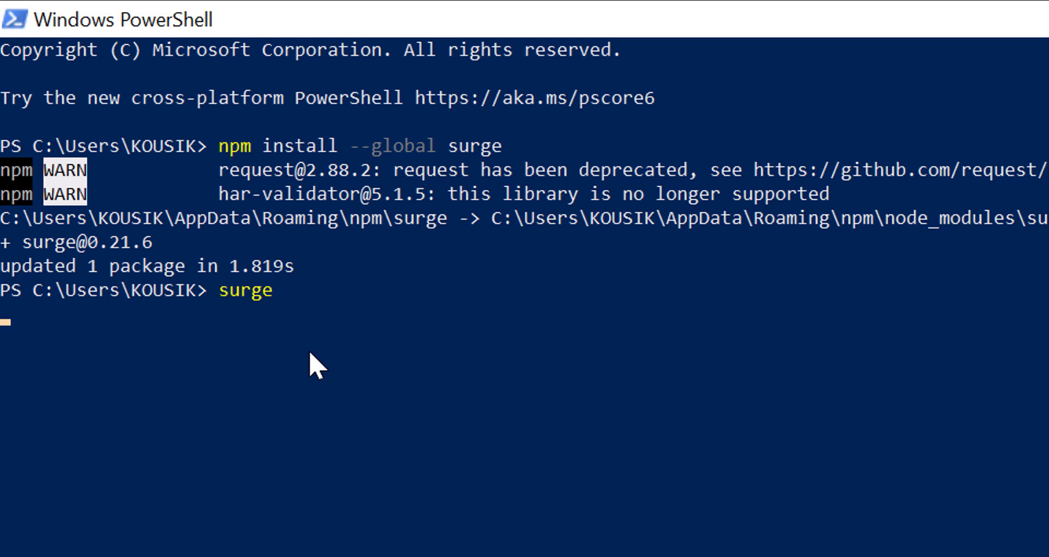
{"action": "key", "text": "enter"}
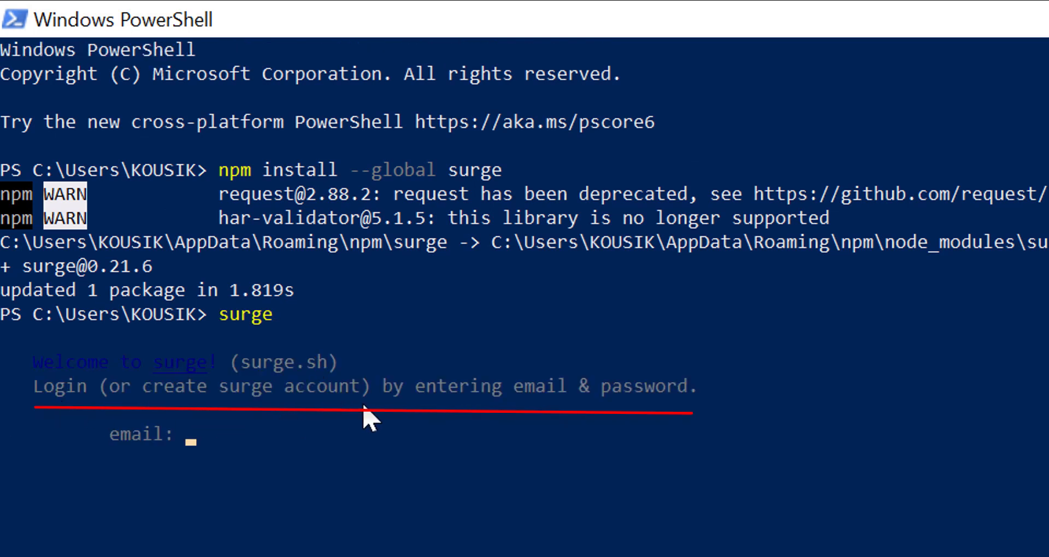
{"action": "mouse_move", "coordinate": [732, 495]}
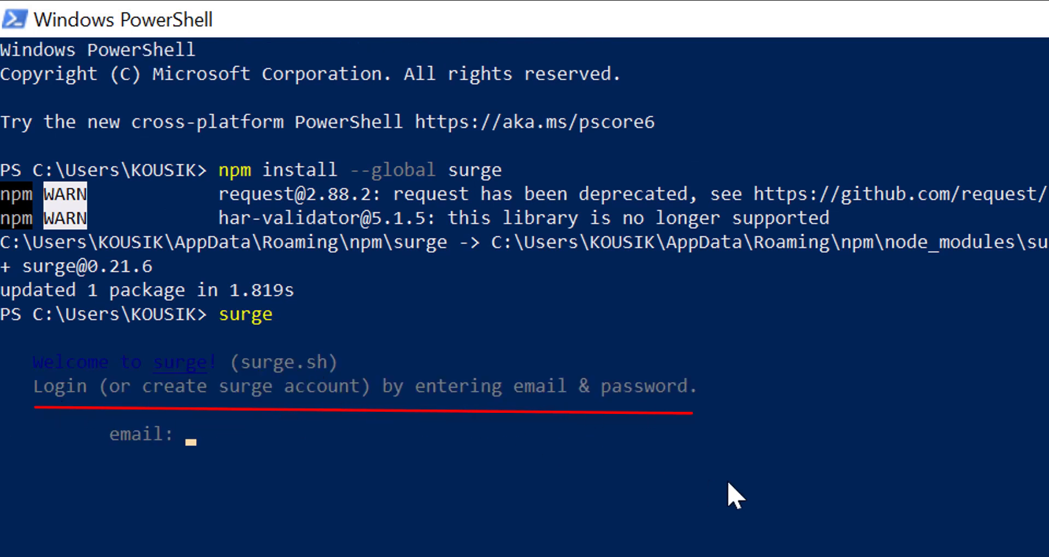
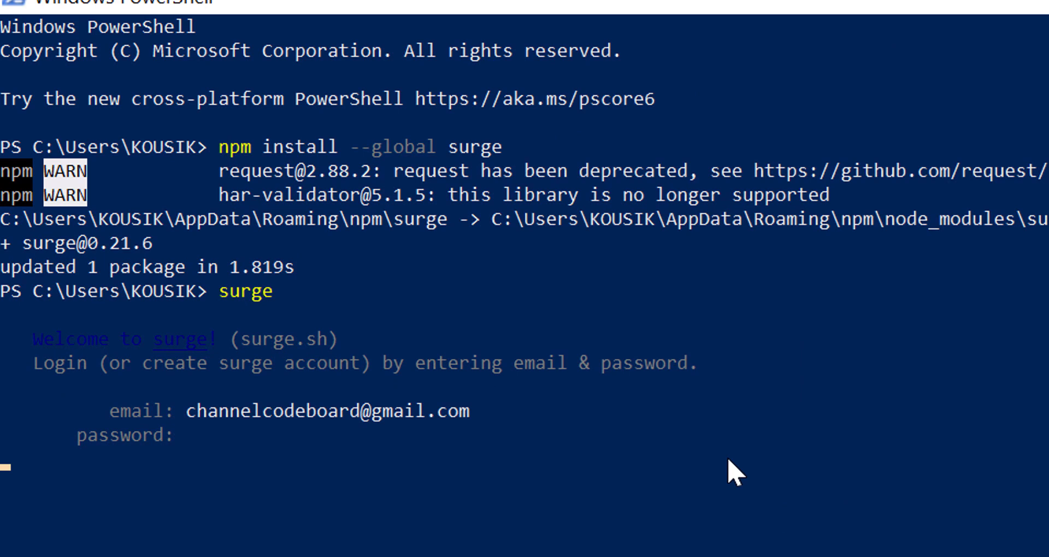
{"action": "key", "text": "Enter"}
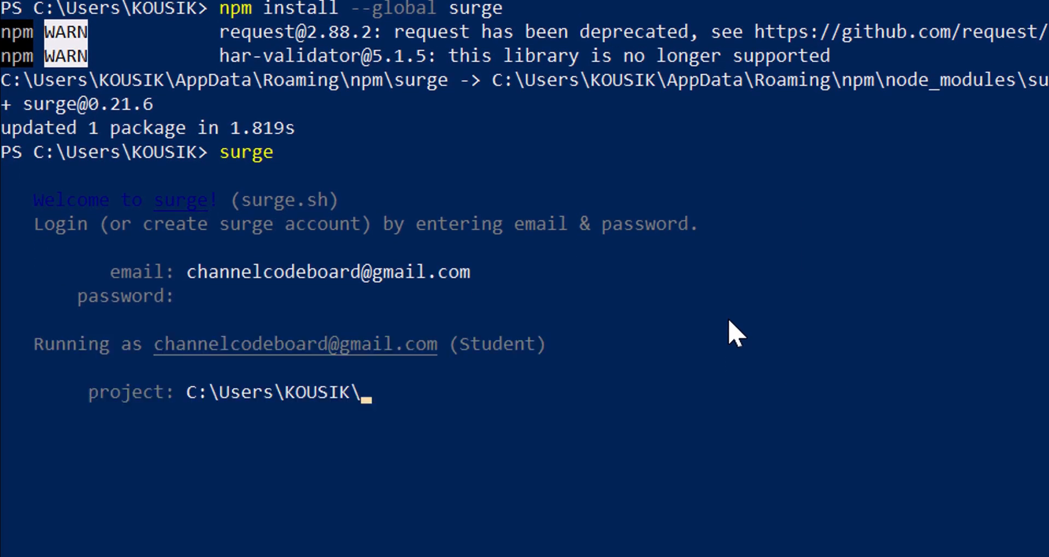
{"action": "mouse_move", "coordinate": [351, 419]}
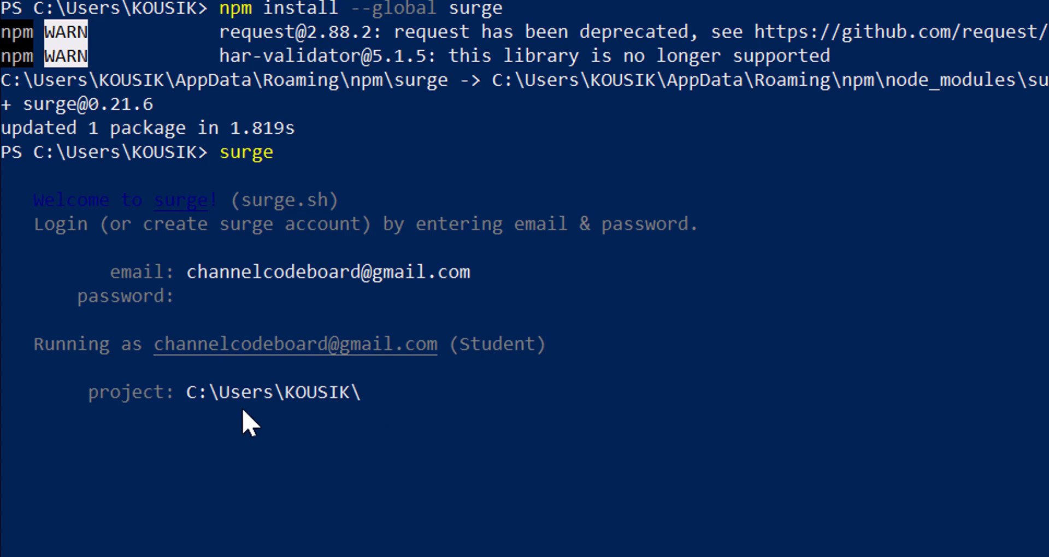
Switch to File Explorer and select the project folder's full path in the address bar.
{"action": "key", "text": "Backspace"}
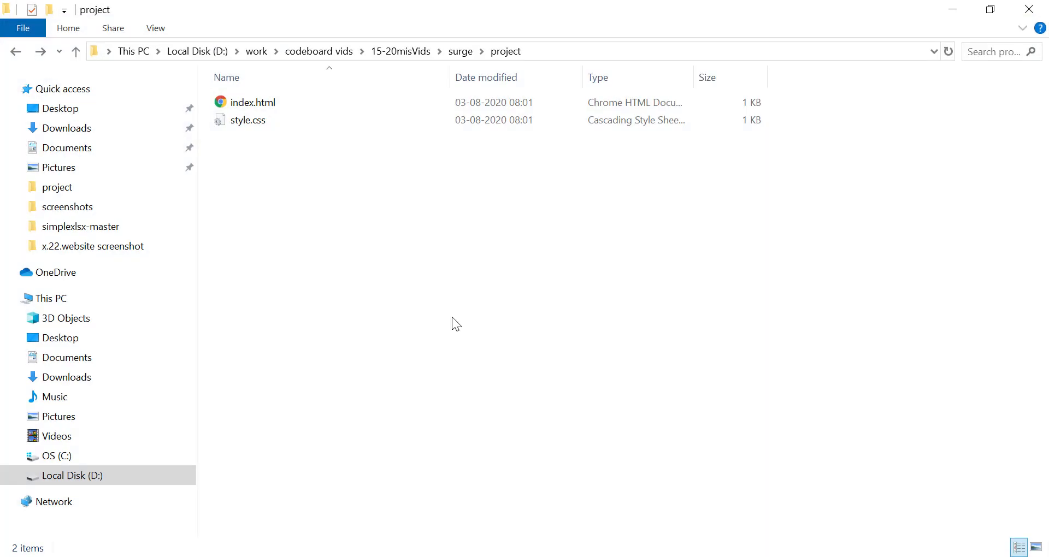
{"action": "left_click", "coordinate": [508, 51]}
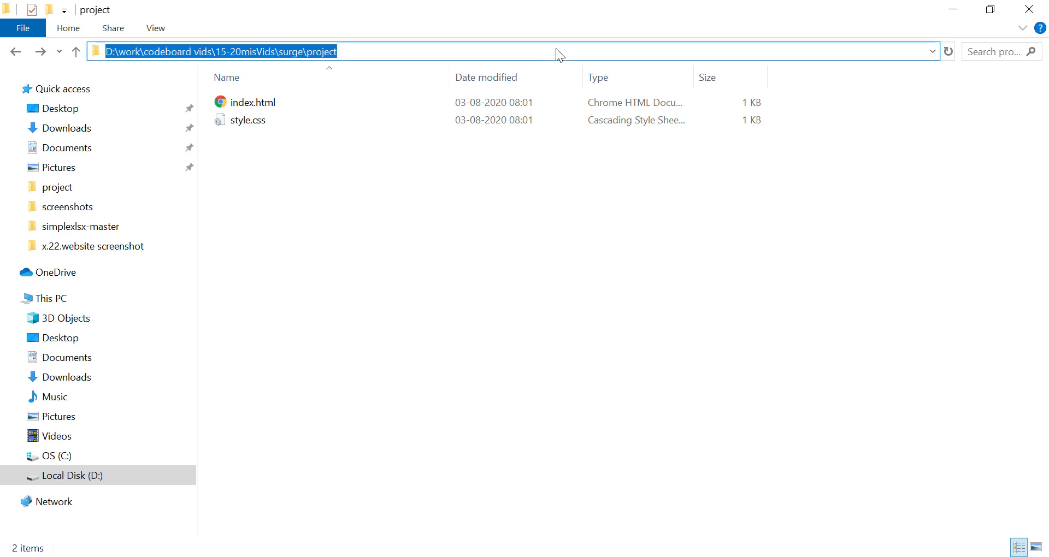
{"action": "mouse_move", "coordinate": [765, 515]}
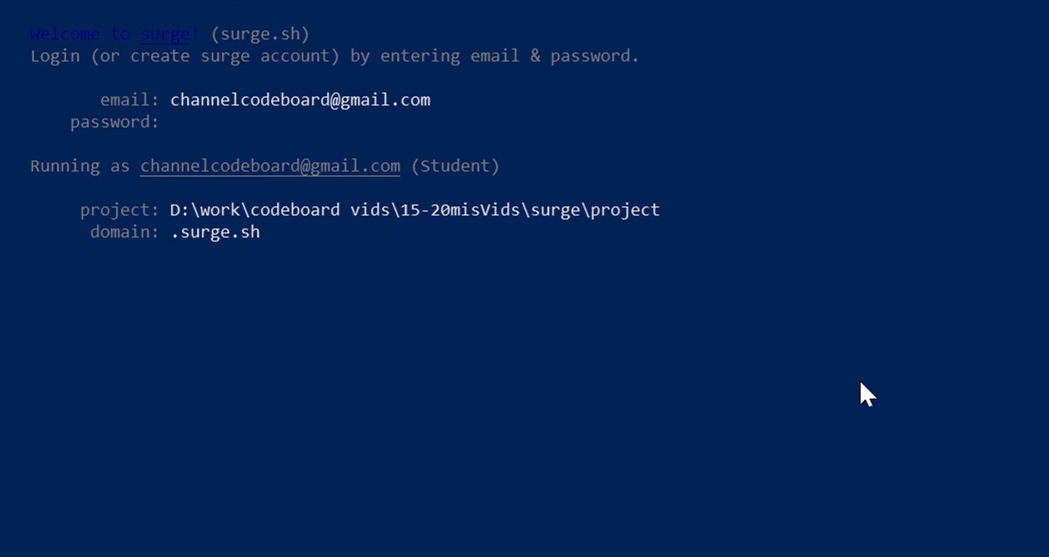
Enter 'channelcodeboar...' as the custom subdomain before .surge.sh to publish the project.
{"action": "type", "text": "channelcodeboard.sur"}
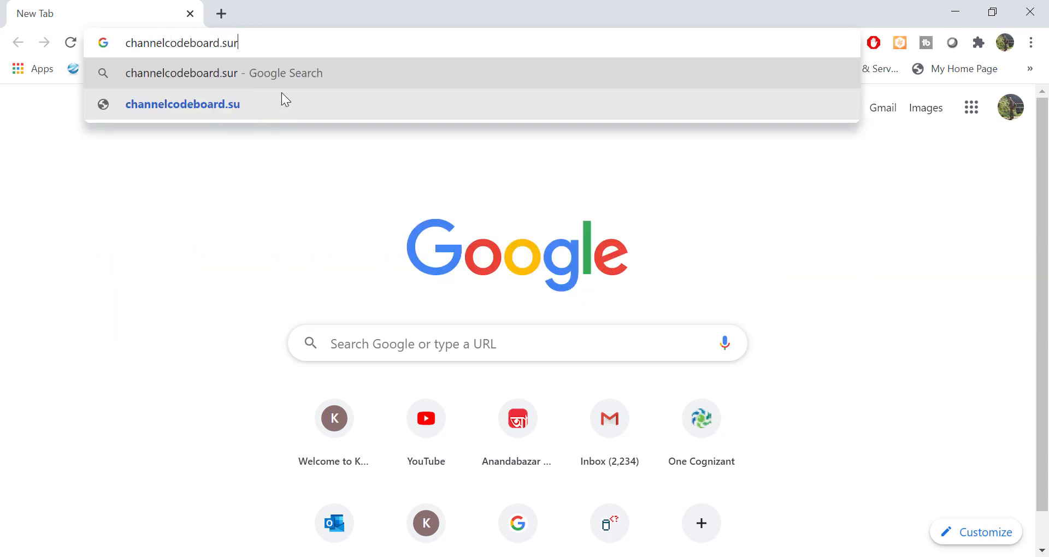
Load channelcodeboard.surge.sh in Chrome to view the published black page with red subheading.
{"action": "key", "text": "Enter"}
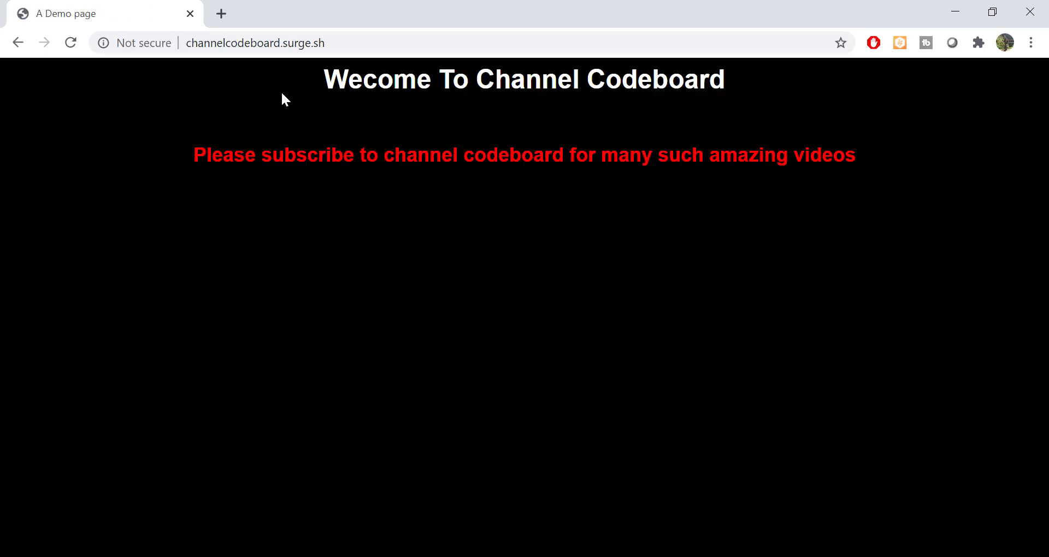
{"action": "mouse_move", "coordinate": [756, 139]}
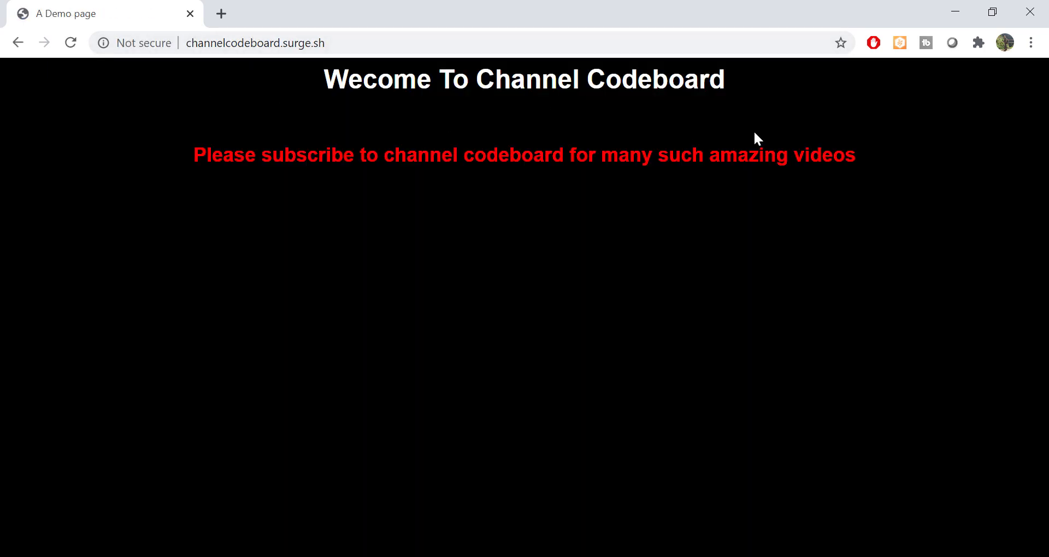
{"action": "mouse_move", "coordinate": [196, 78]}
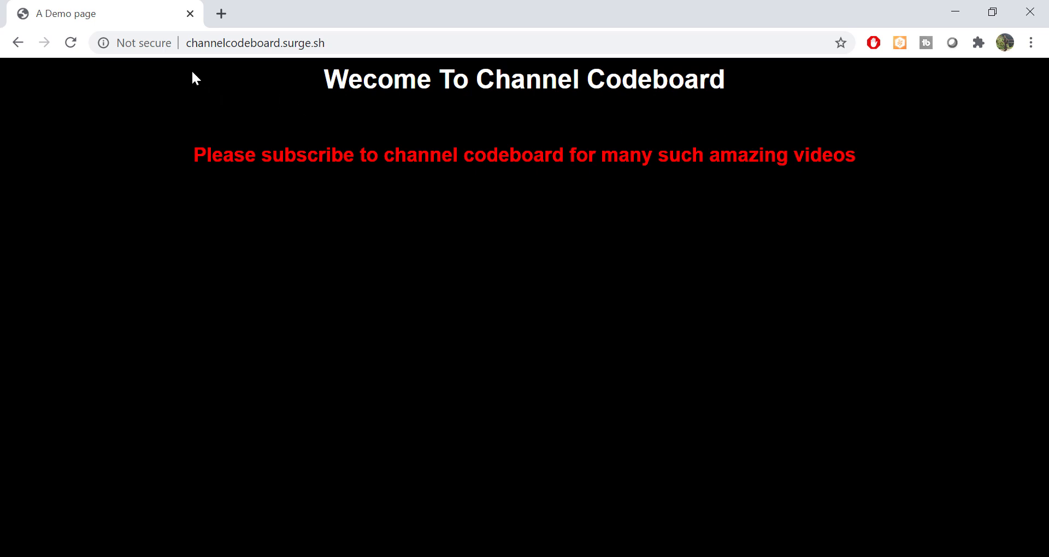
{"action": "mouse_move", "coordinate": [205, 59]}
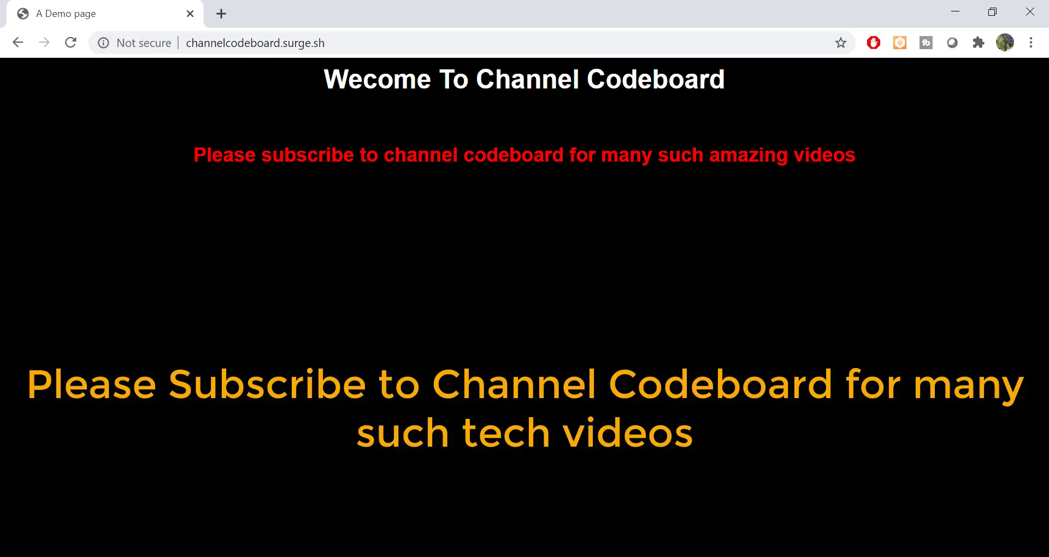
{"action": "mouse_move", "coordinate": [492, 222]}
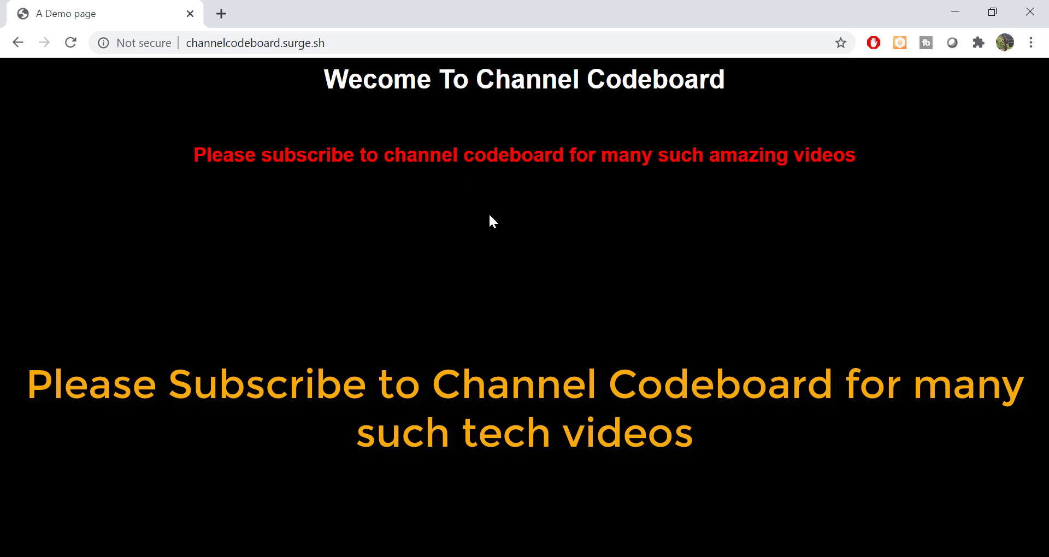